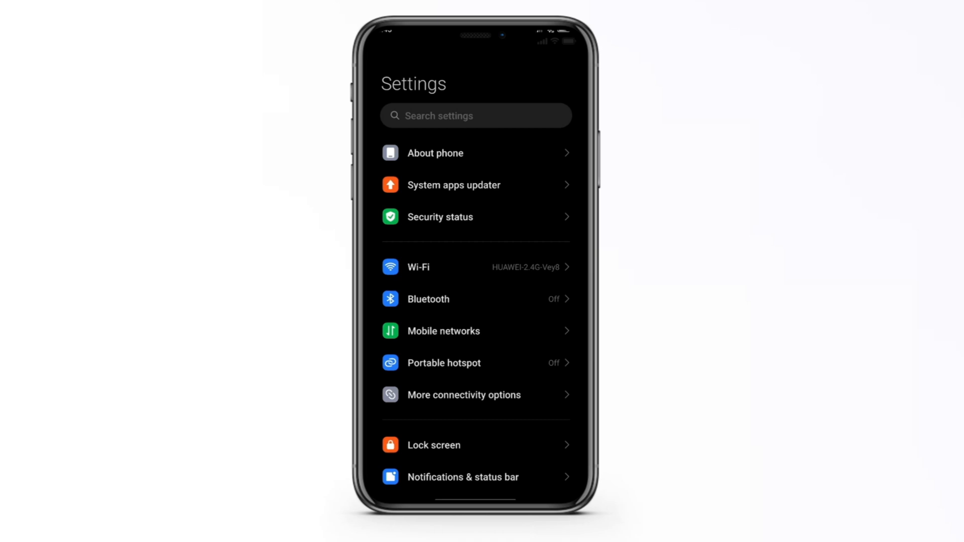
# Search Settings for 'storage' and open the Storage result under About phone.
pyautogui.click(475, 115)
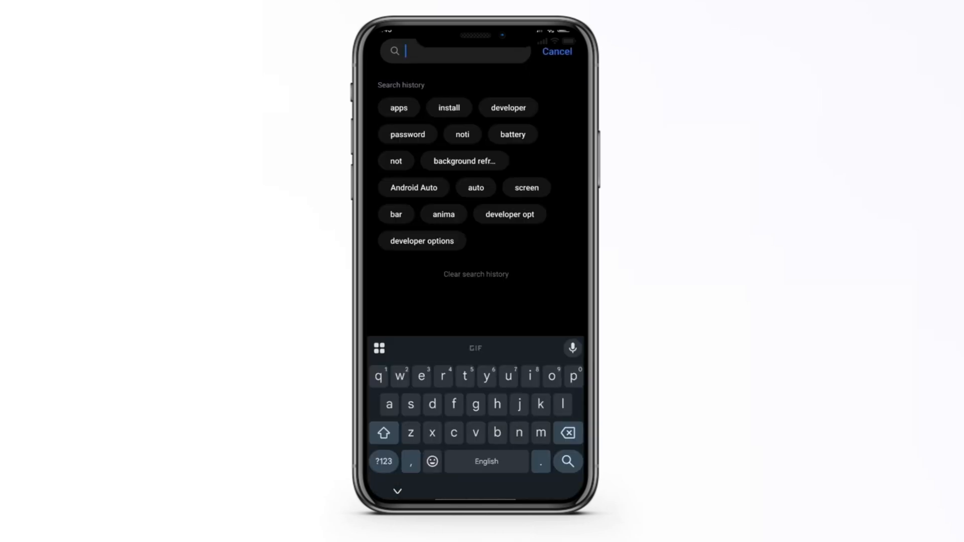
pyautogui.write('storage')
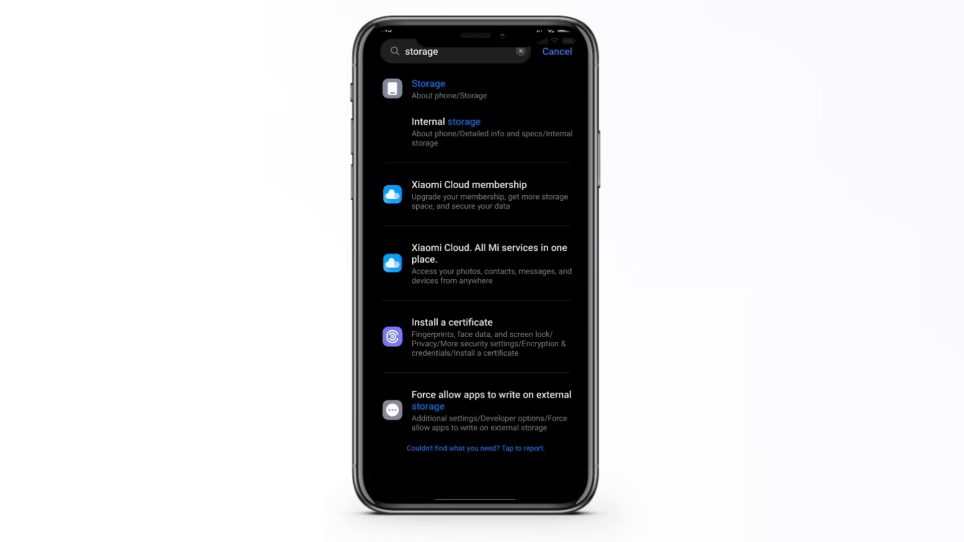
pyautogui.click(428, 88)
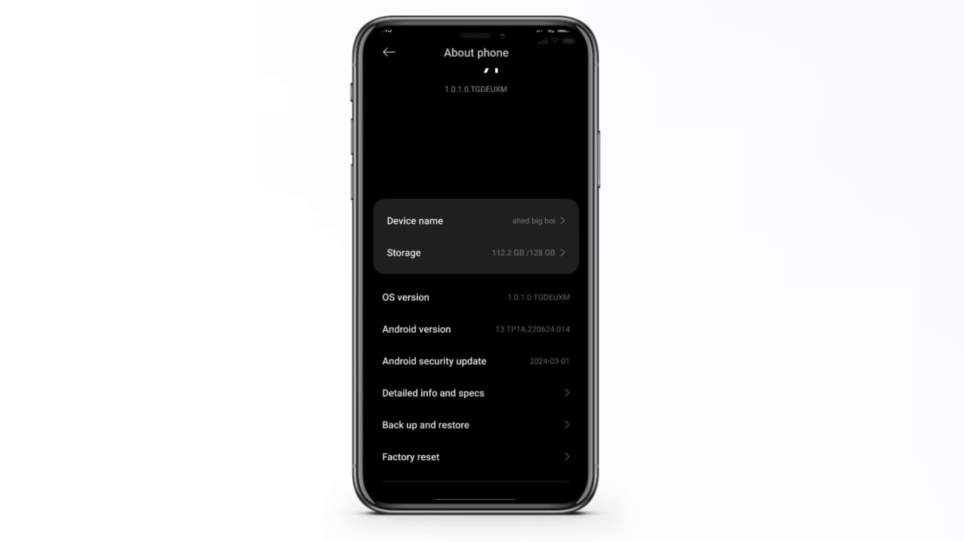
# Review the Storage space breakdown showing apps and data at 53.38 GB, then return.
pyautogui.click(476, 252)
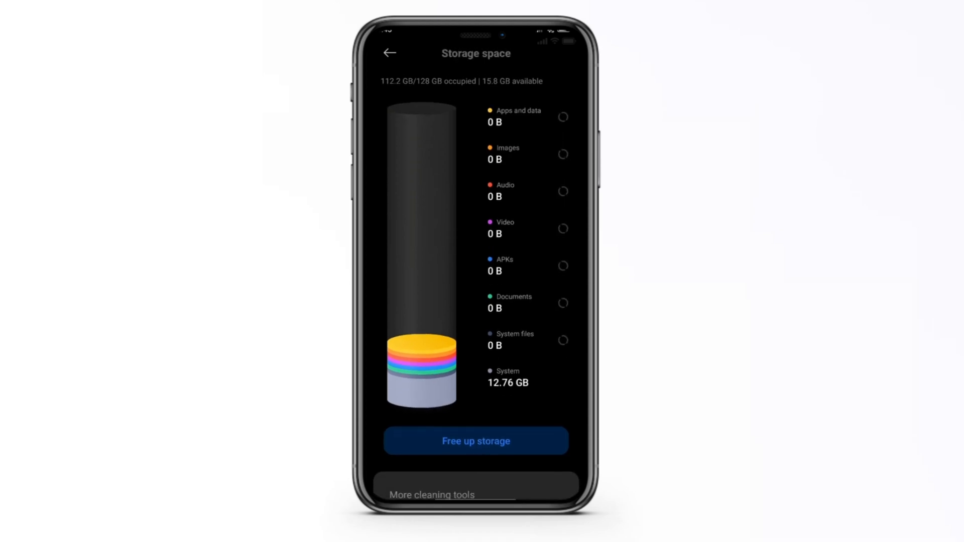
pyautogui.scroll(-3)
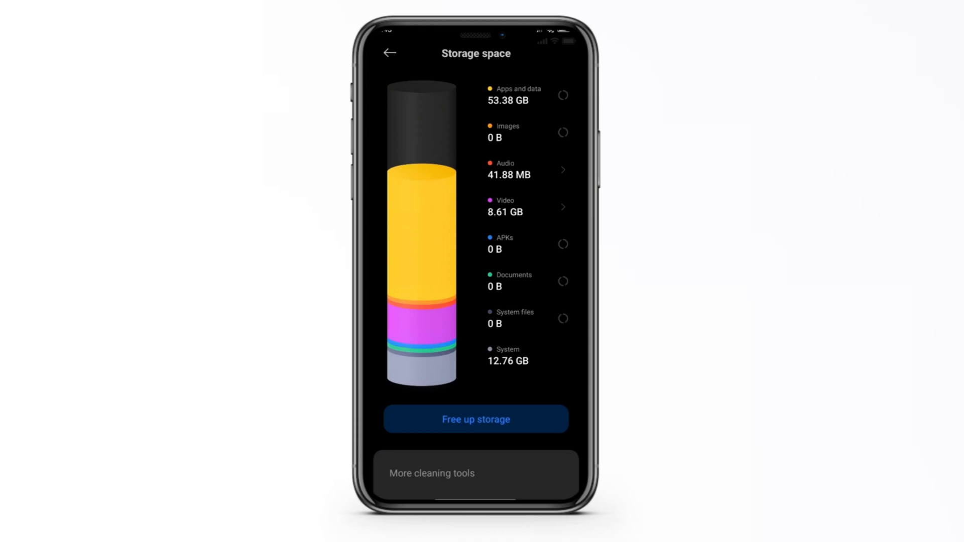
pyautogui.click(390, 52)
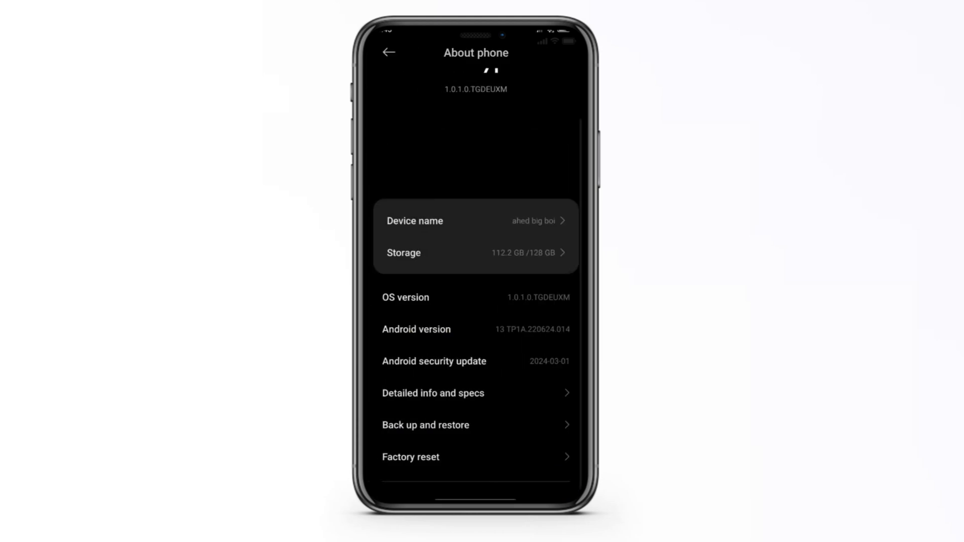
# Search Settings for 'app', open Manage apps, find 'robl' and open Roblox's App info.
pyautogui.write('storage')
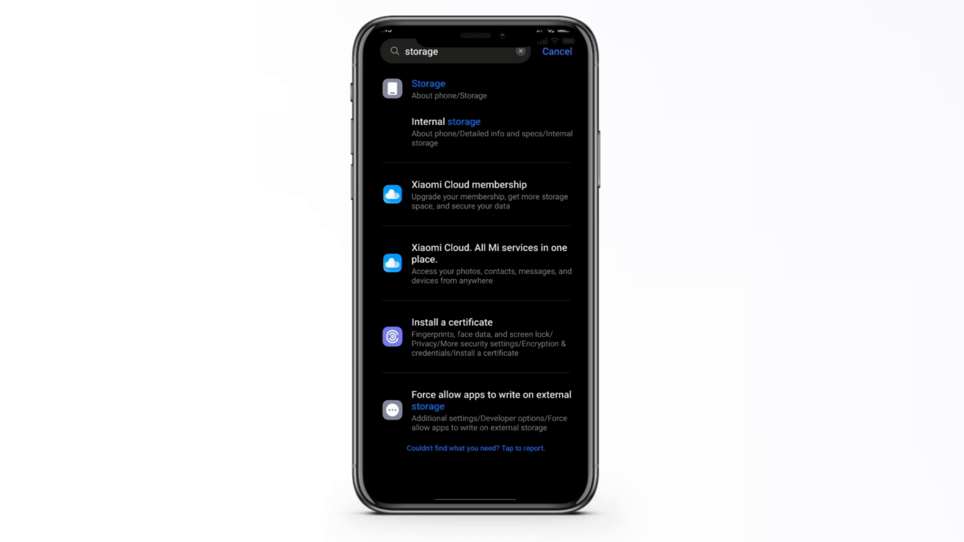
pyautogui.write('app')
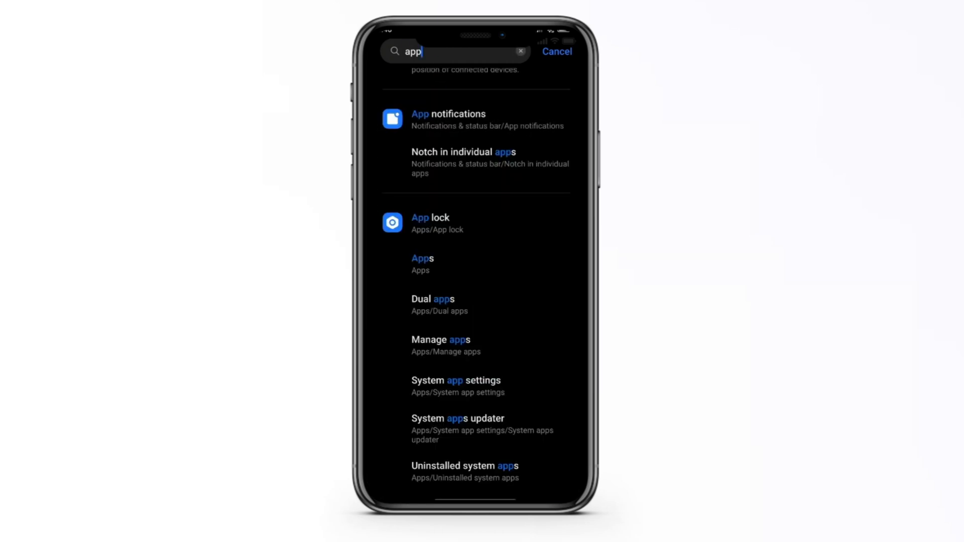
pyautogui.click(441, 340)
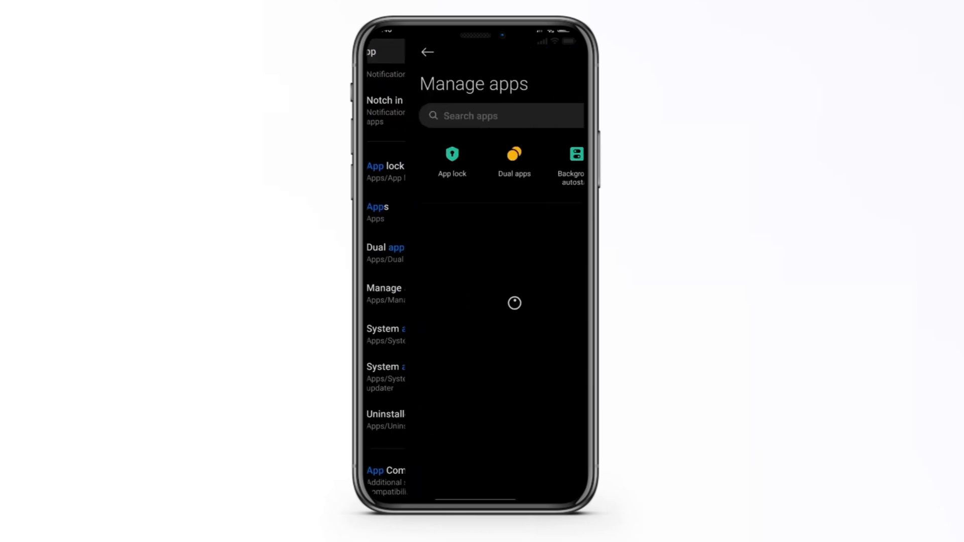
pyautogui.write('robl')
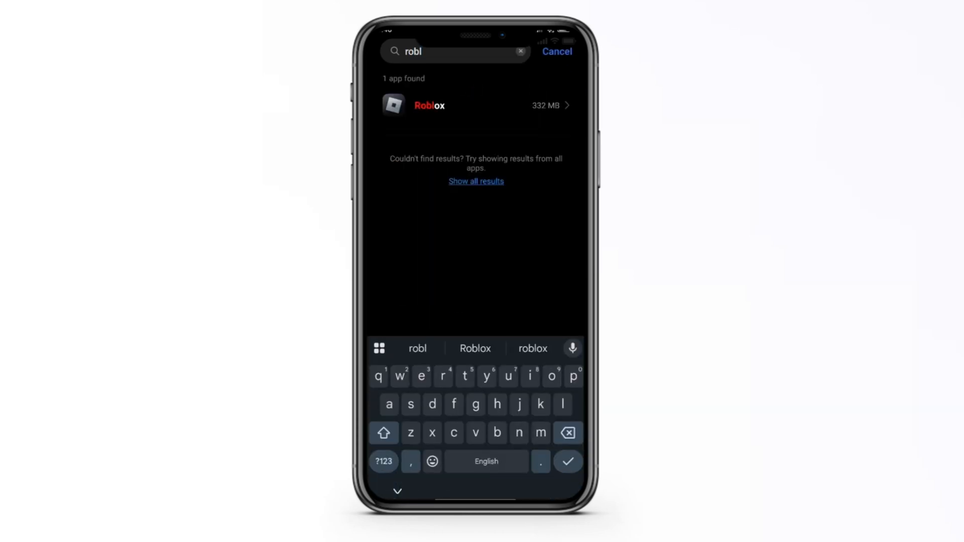
pyautogui.click(428, 105)
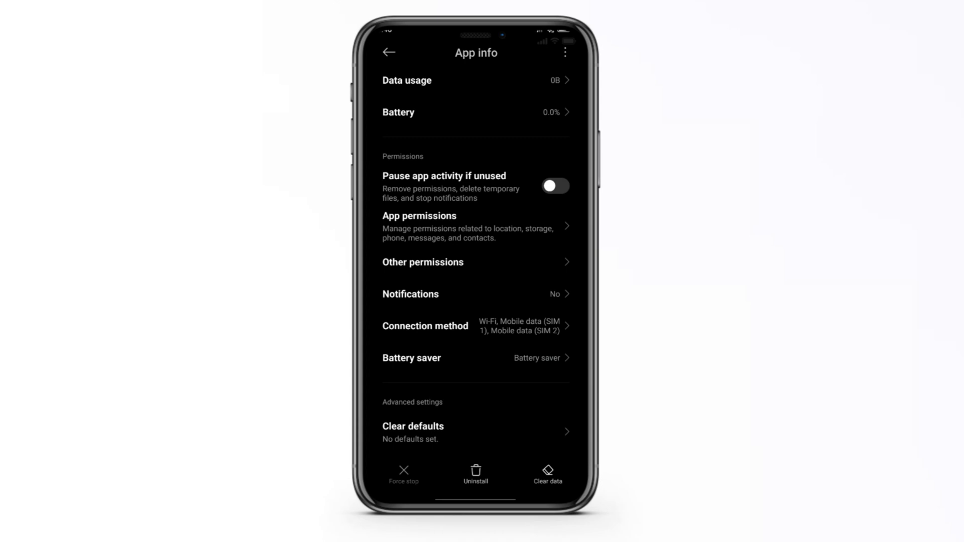